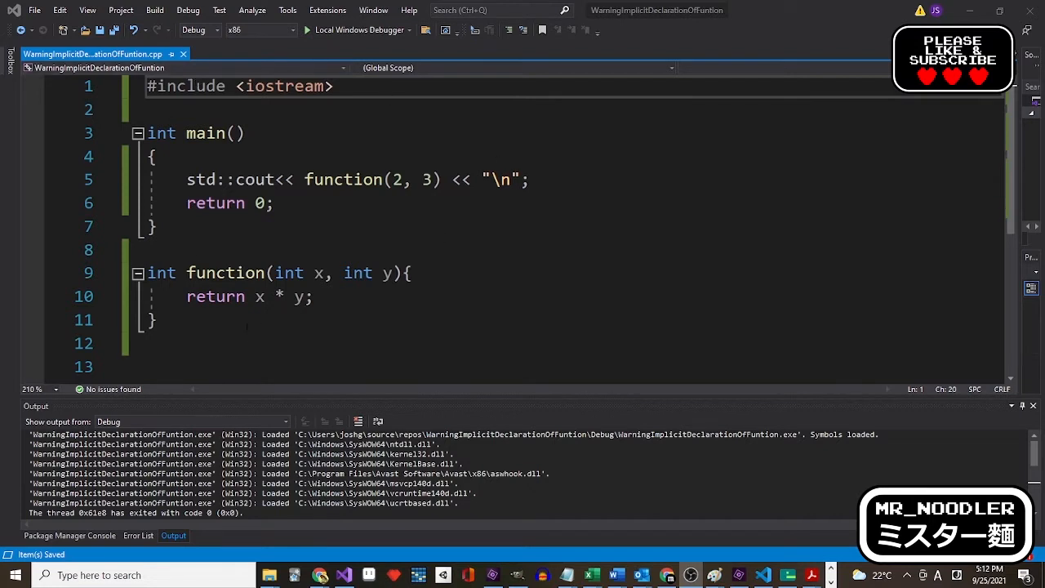
Step: Start Local Windows Debugger, decline running the last build, and get error C3861
click(155, 11)
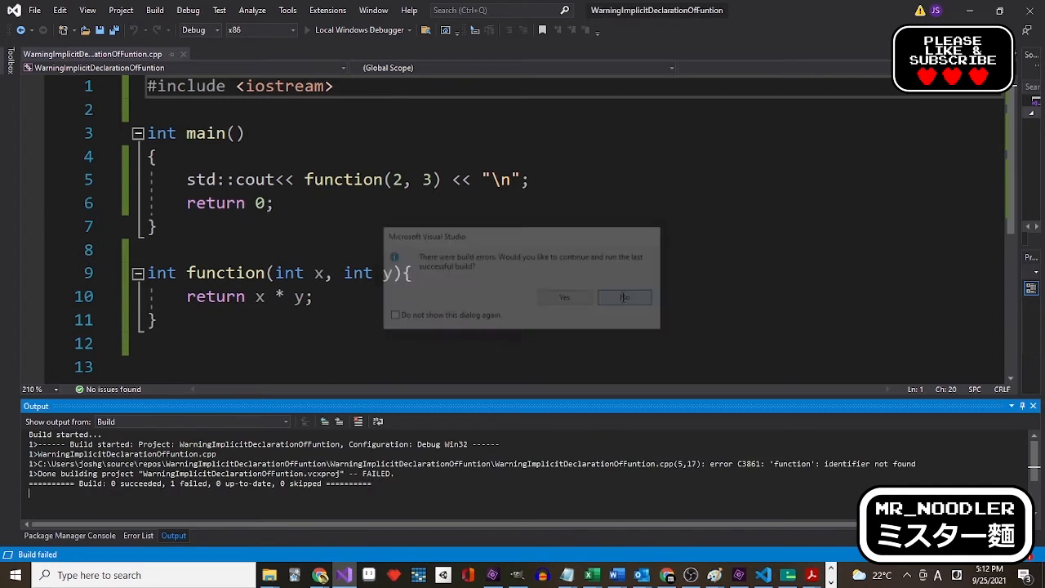
click(624, 297)
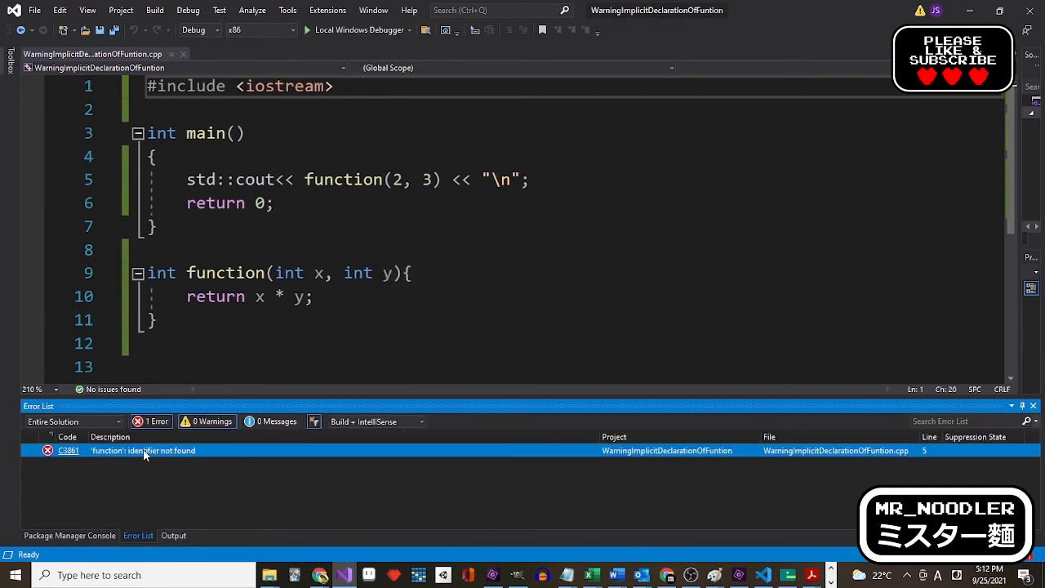
mouse_move(129, 461)
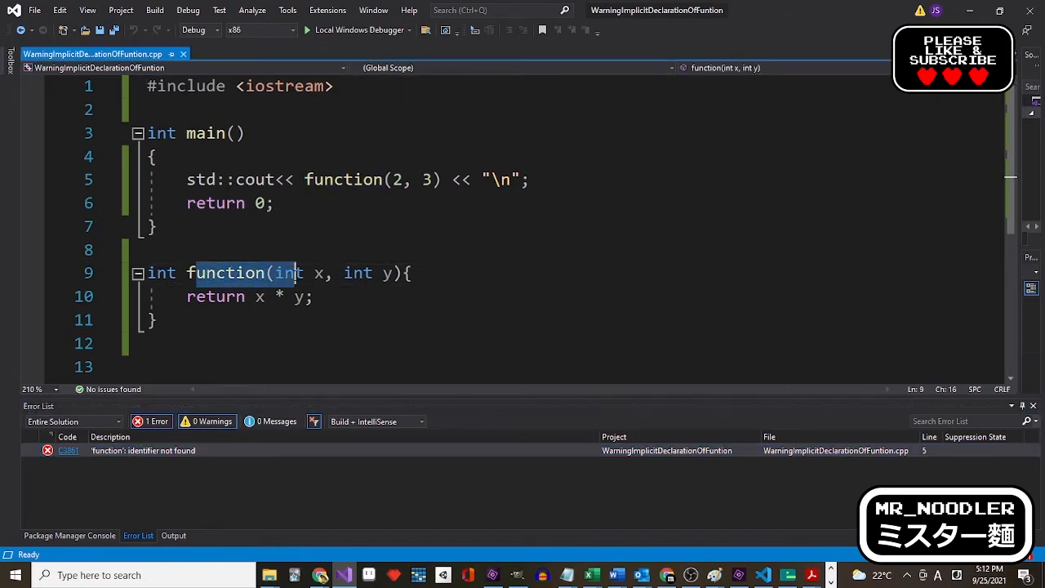
Step: Select the 'function' definition below main to show it comes after main
click(216, 296)
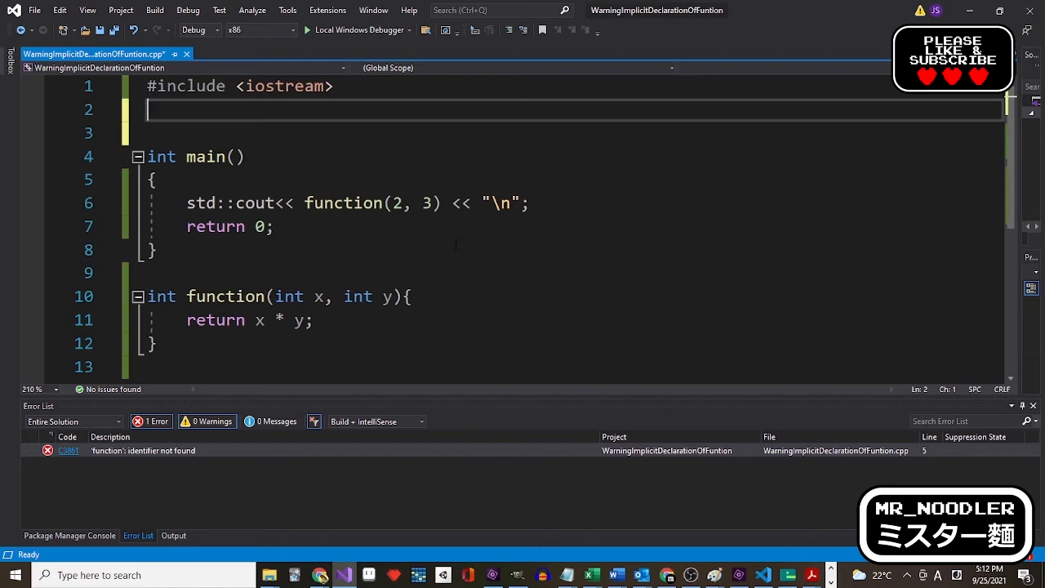
Step: Add 'int function(int x, int y);' on line 2, save, and rebuild
text(i)
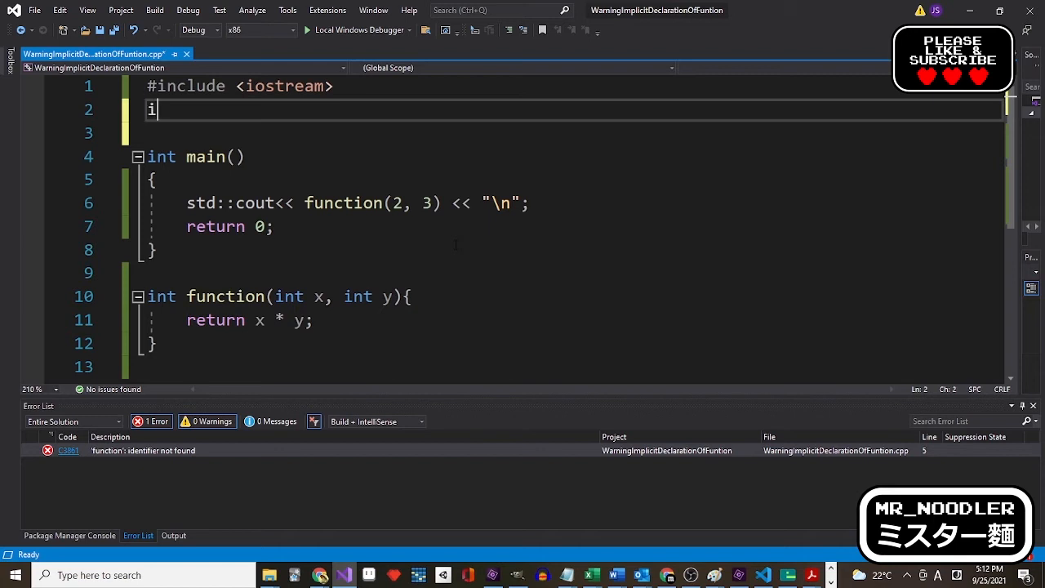
text(nt func)
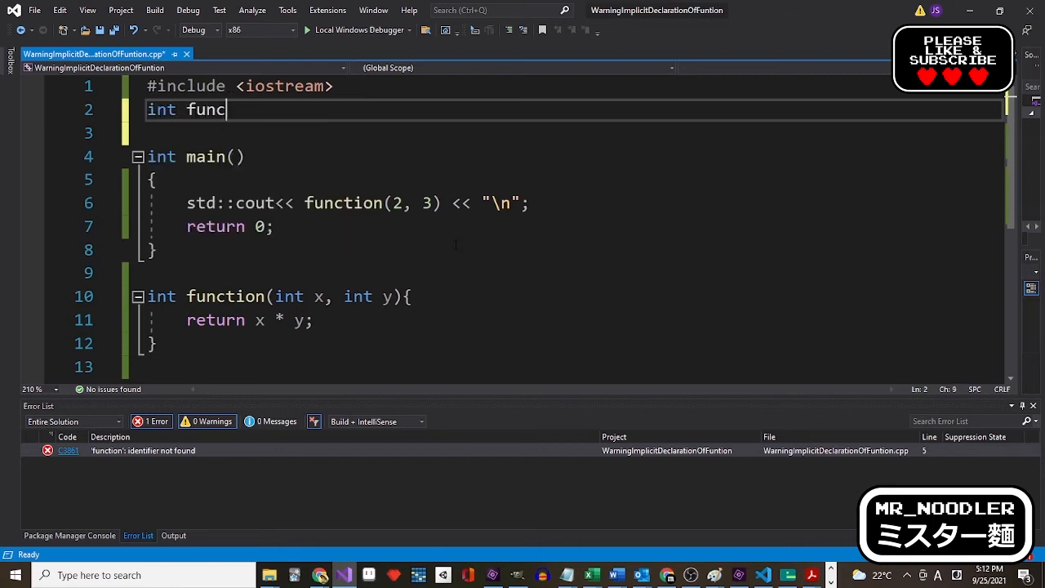
text(tion(int x ,))
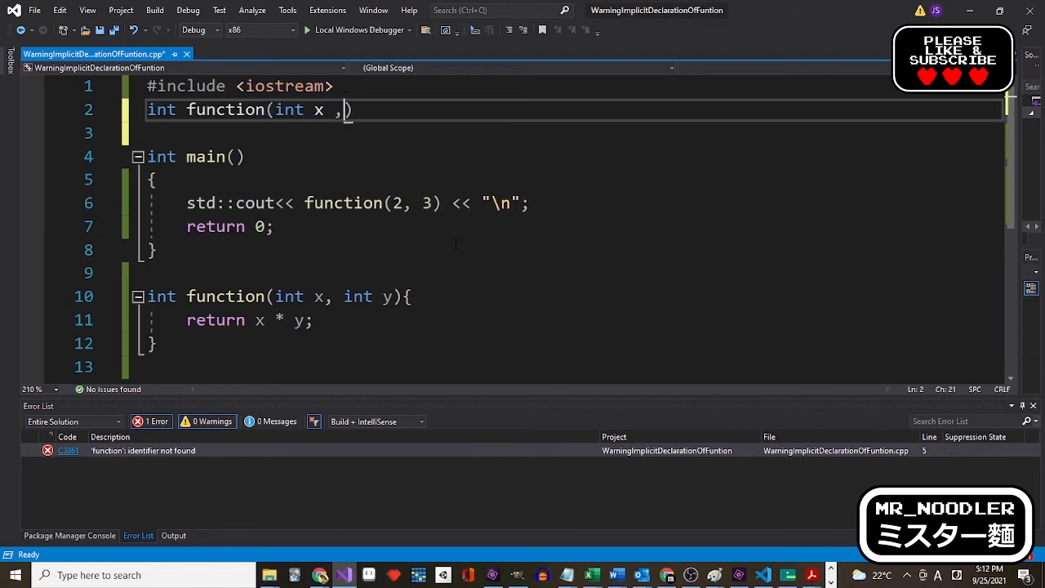
text(int y)
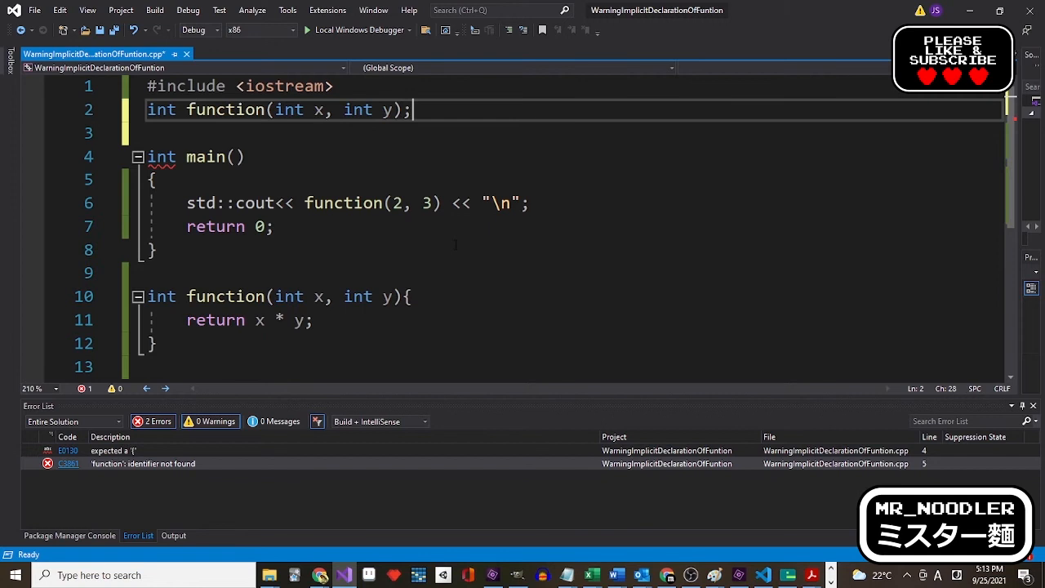
click(84, 31)
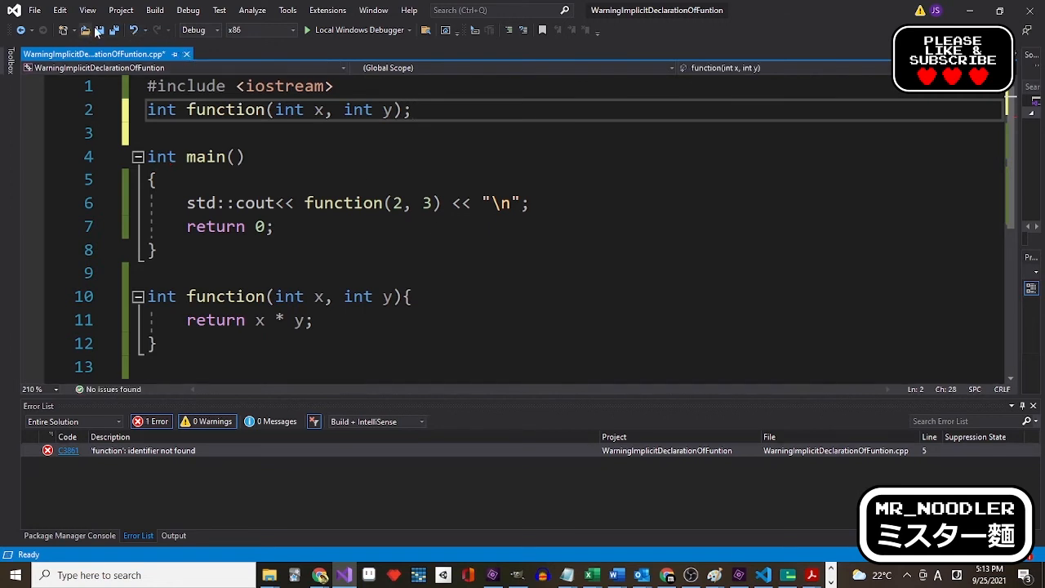
click(88, 30)
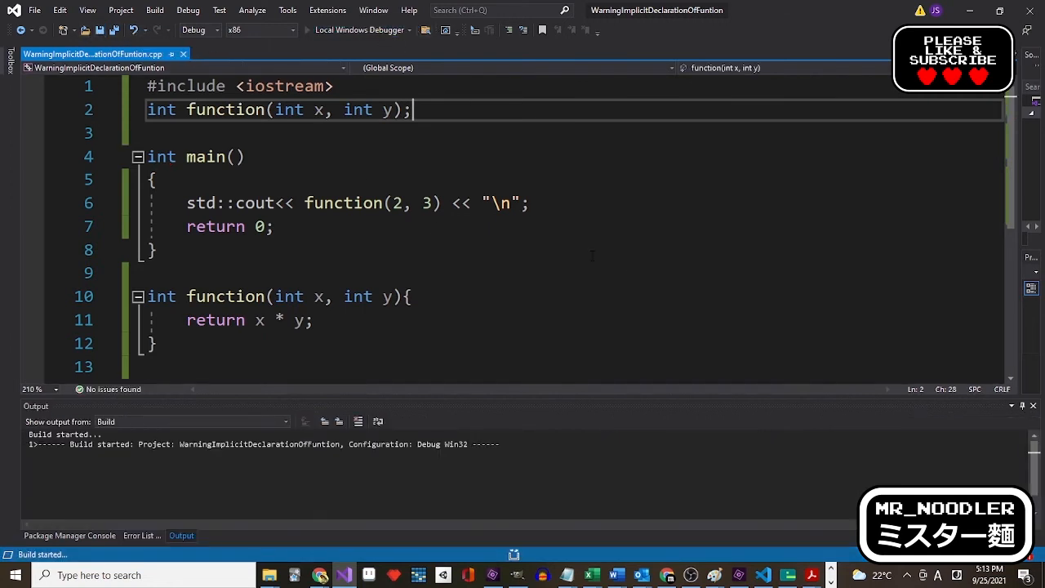